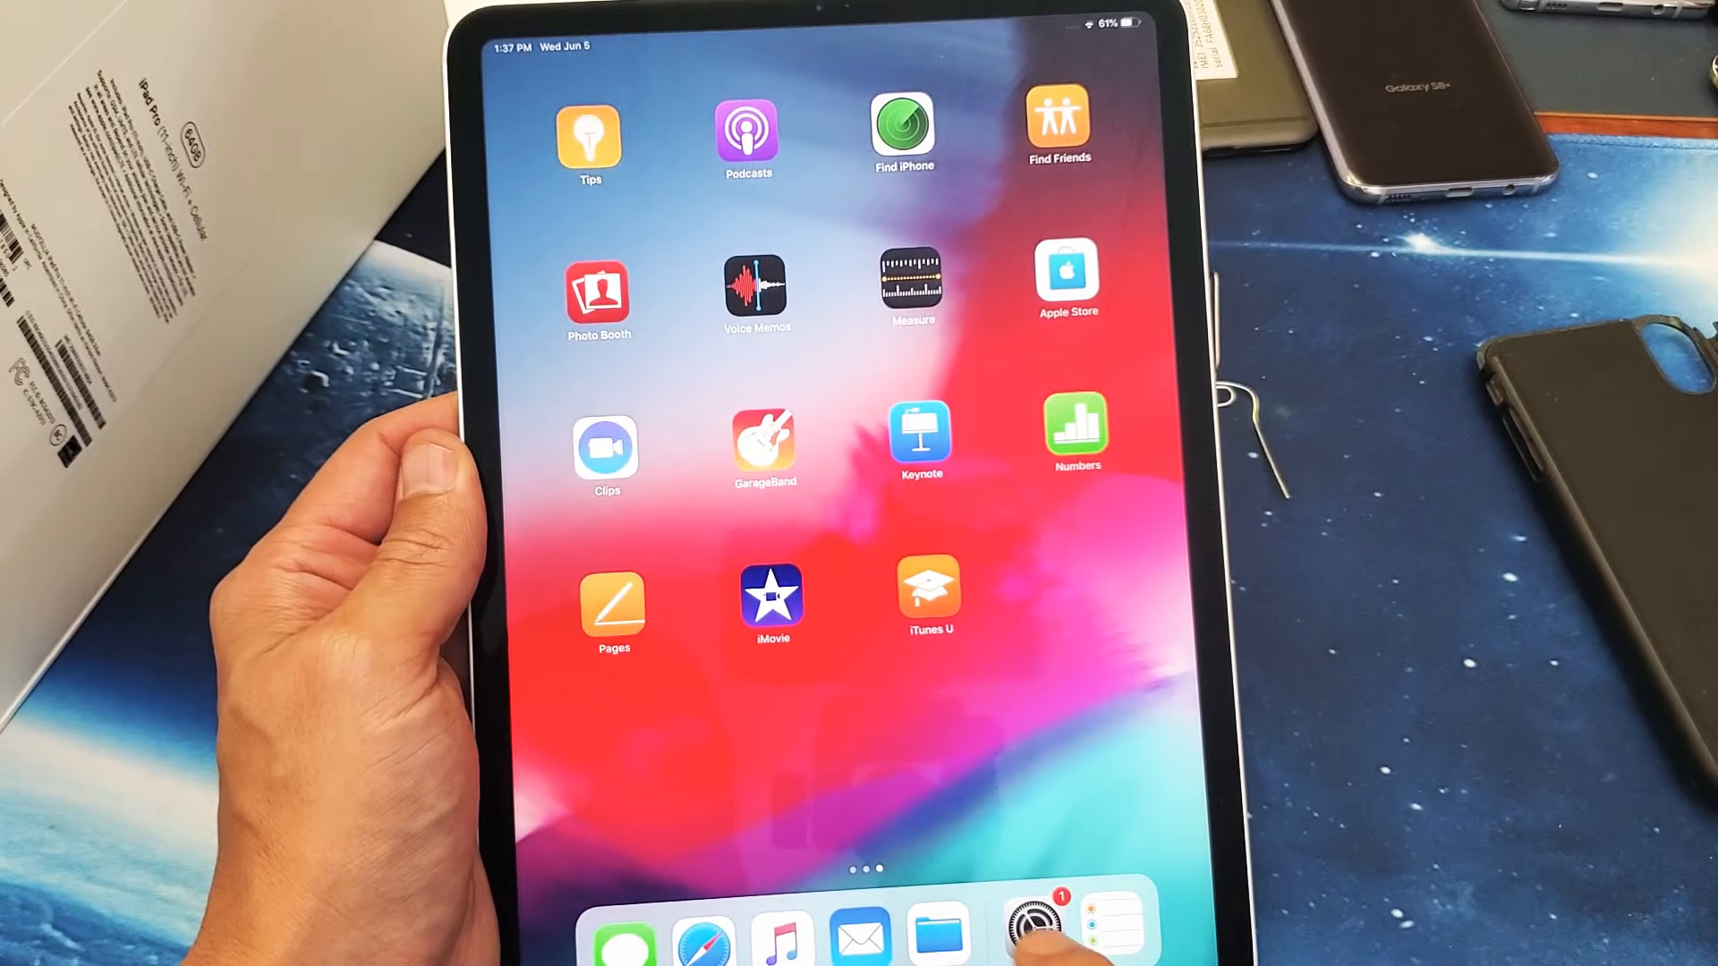
Go to Settings > Cellular Data > Cellular Data Options, showing LTE and Data Roaming
{"action": "left_click", "coordinate": [1025, 934]}
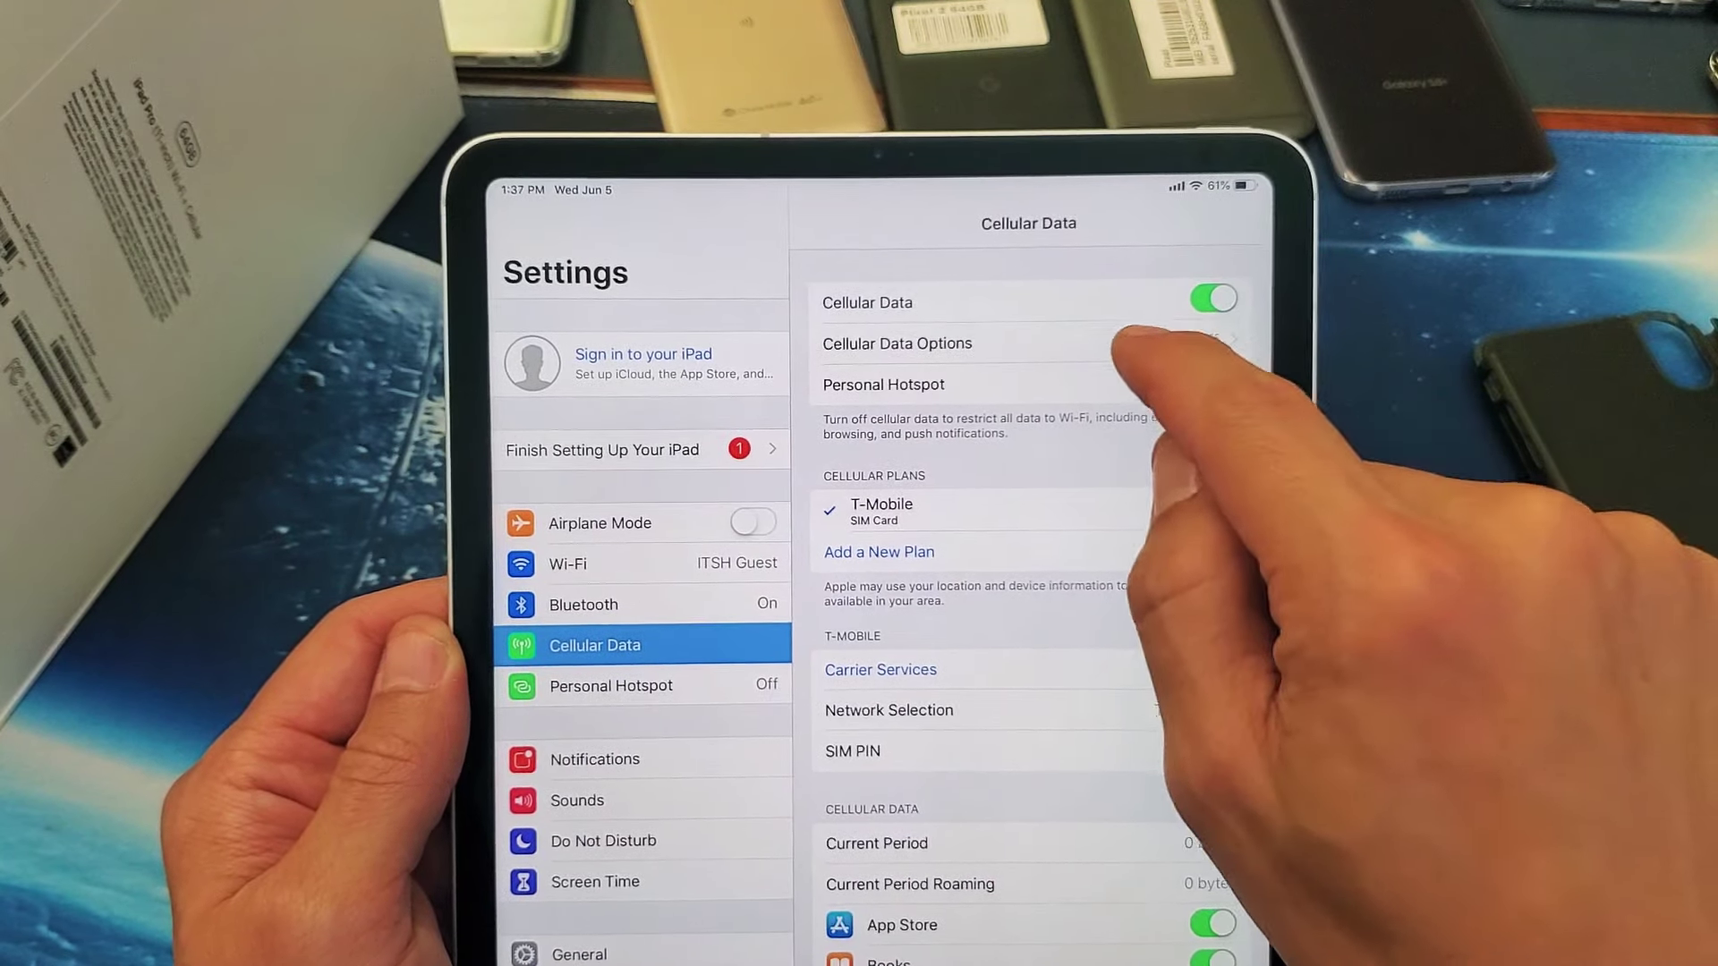
{"action": "left_click", "coordinate": [897, 344]}
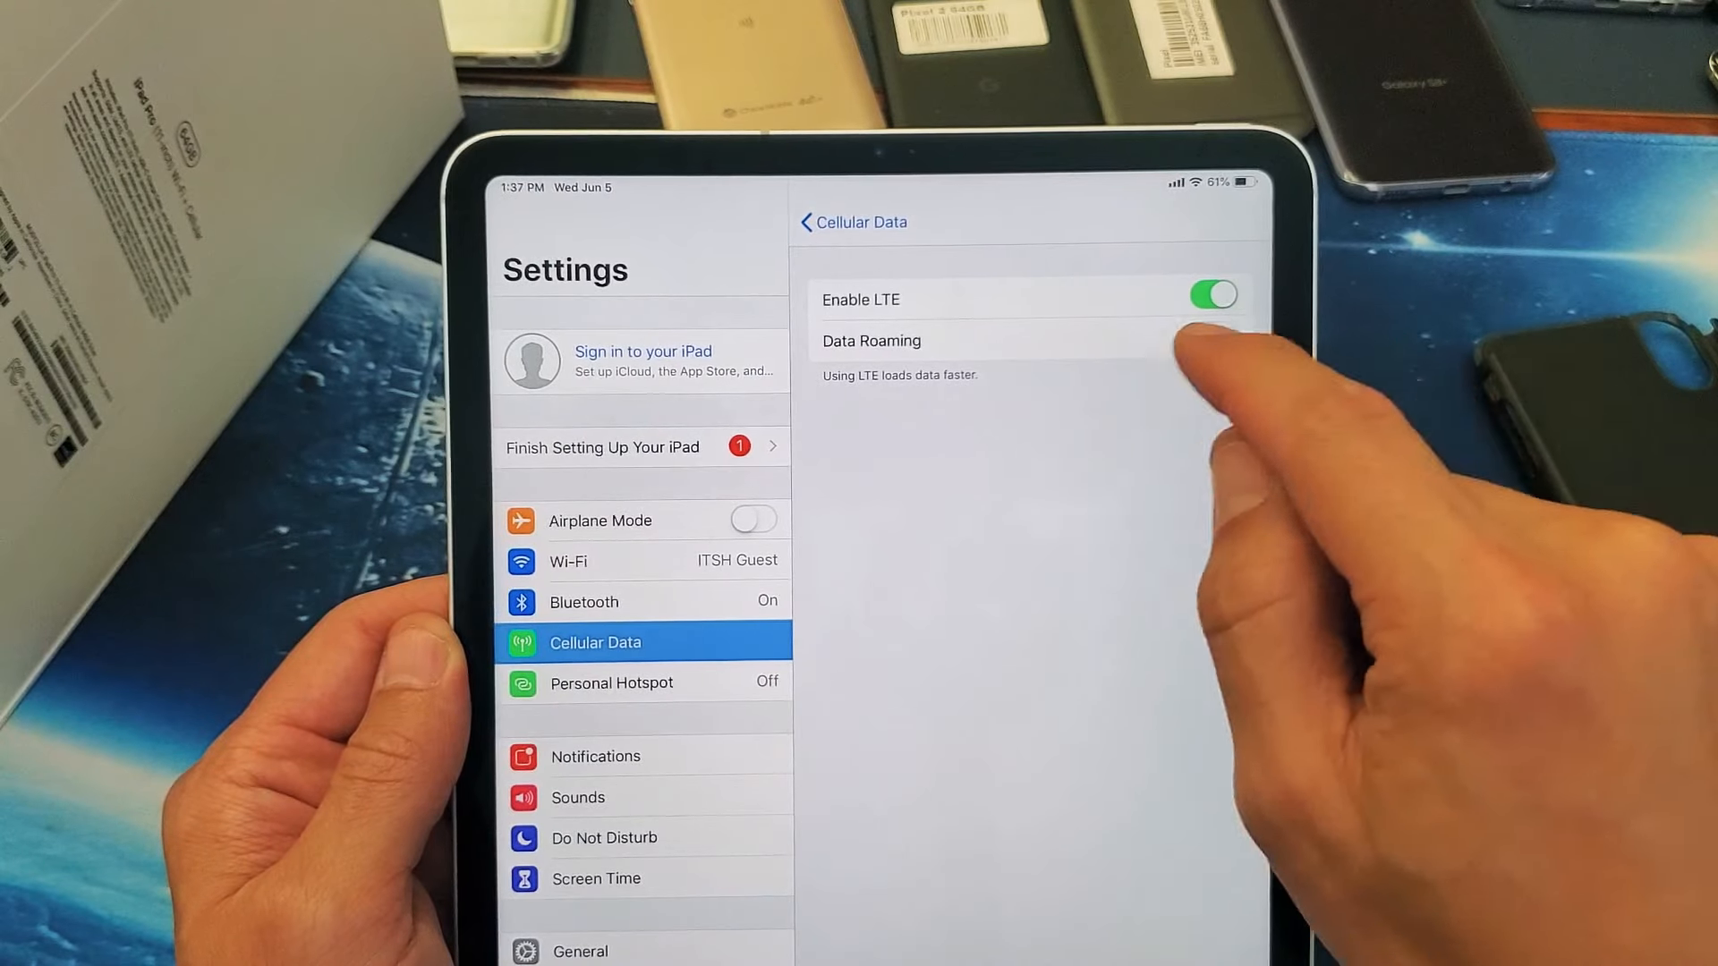
Turn Data Roaming on, then show Network Selection set to Automatic
{"action": "left_click", "coordinate": [1213, 333]}
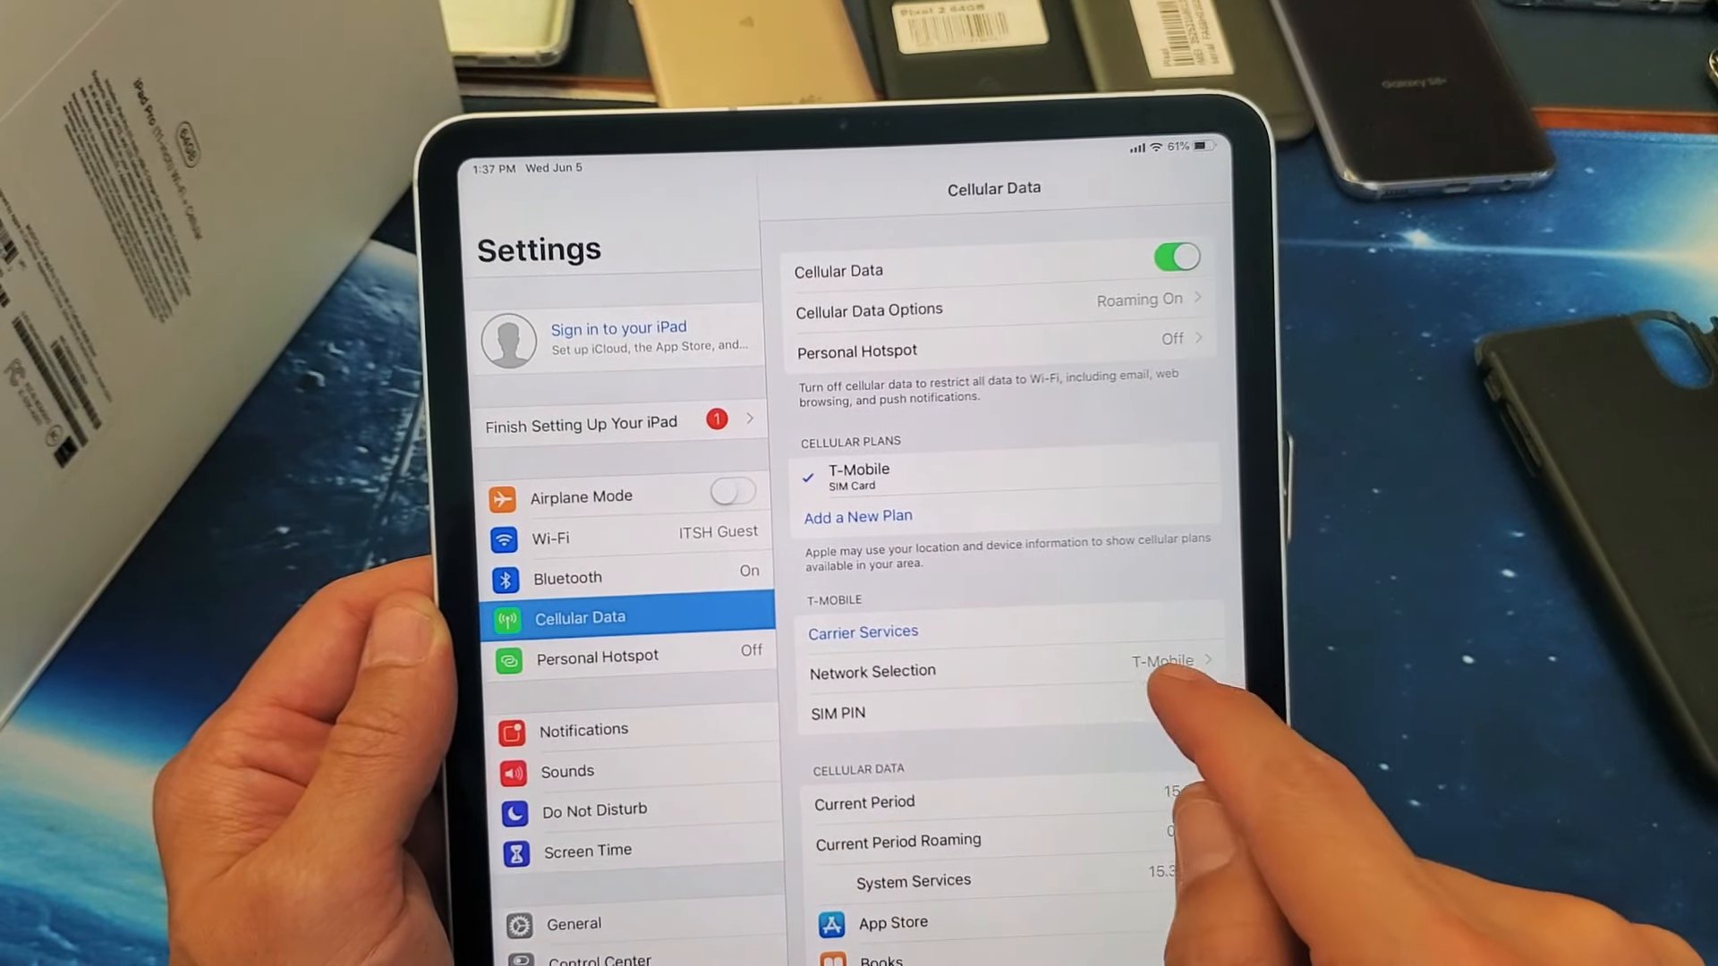
{"action": "left_click", "coordinate": [871, 671]}
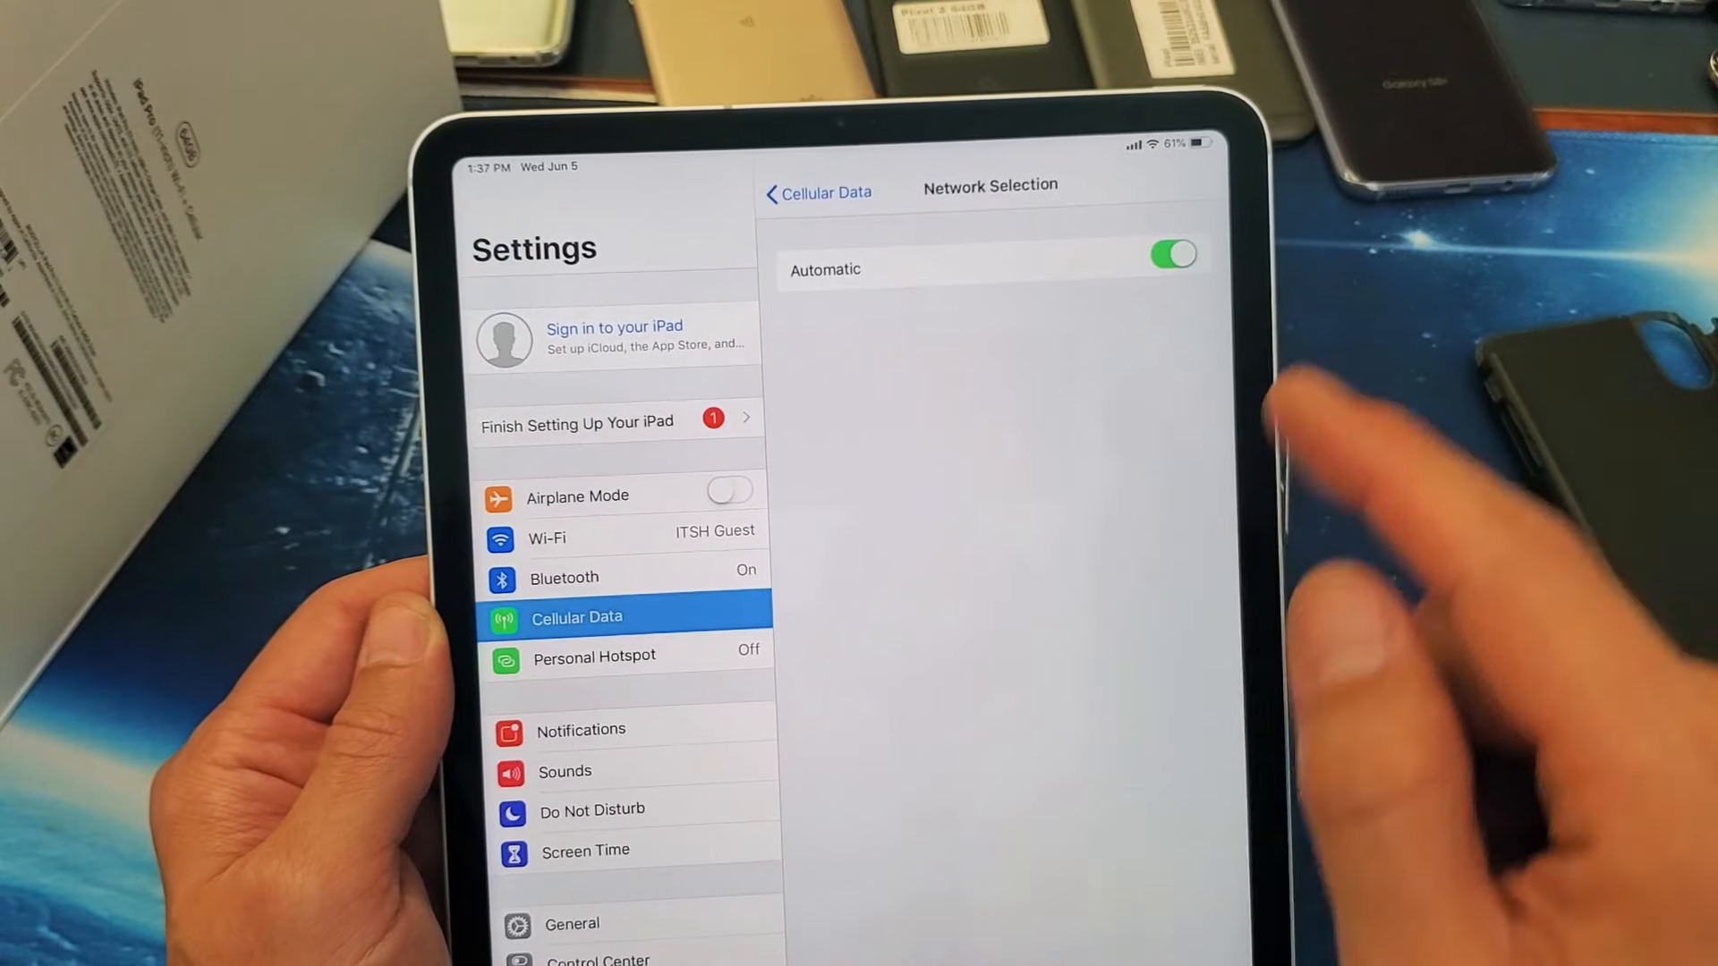